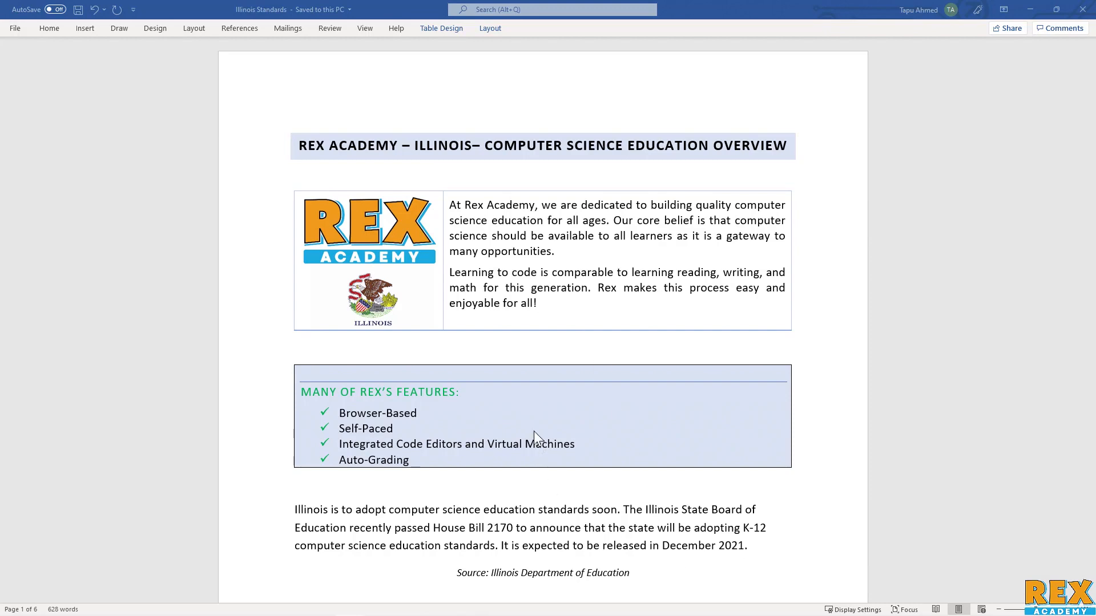
Scroll from the opening page down to the paragraph on Illinois adopting CS standards.
scroll(down, 3)
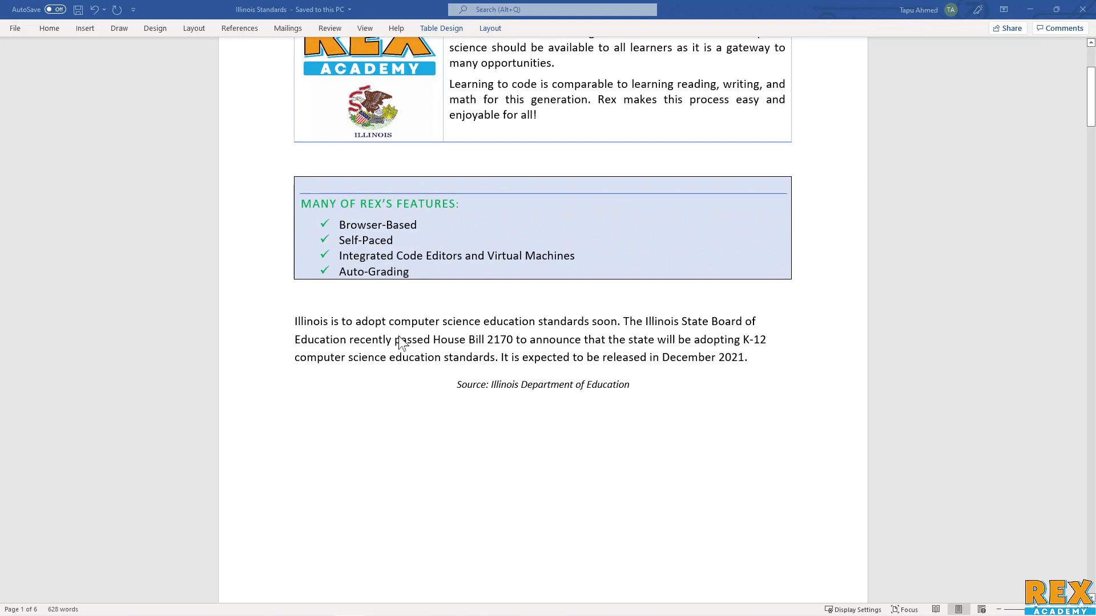
scroll(down, 3)
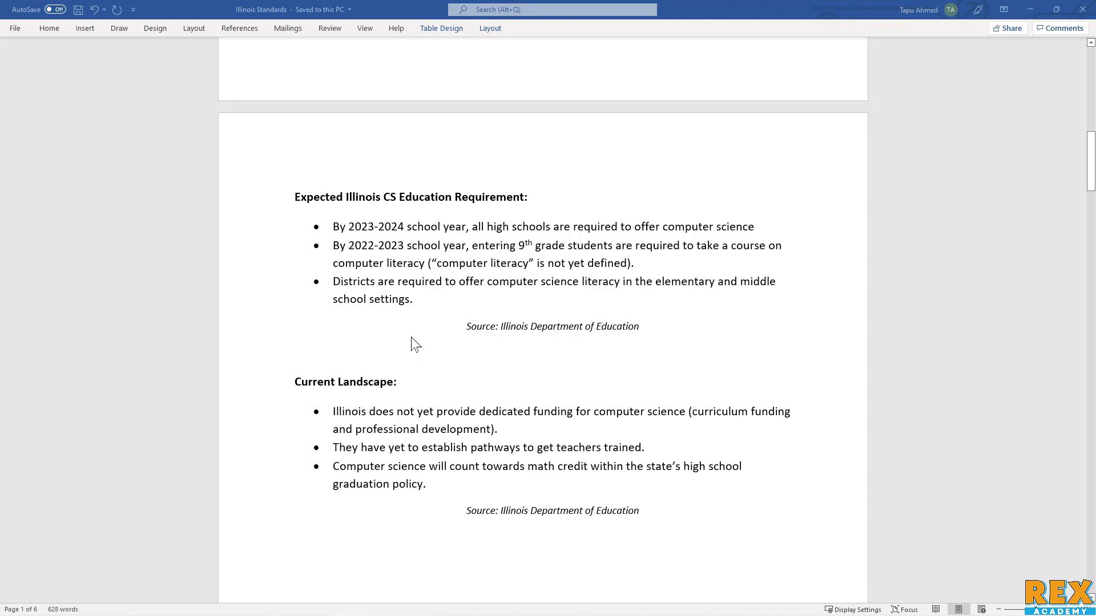
mouse_move(466, 328)
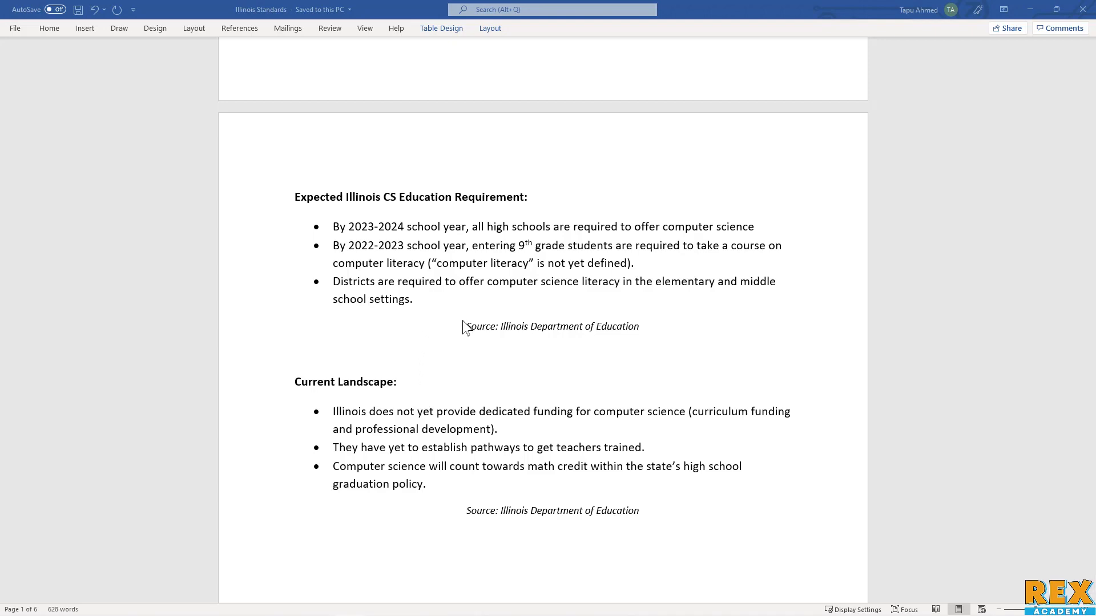
mouse_move(465, 331)
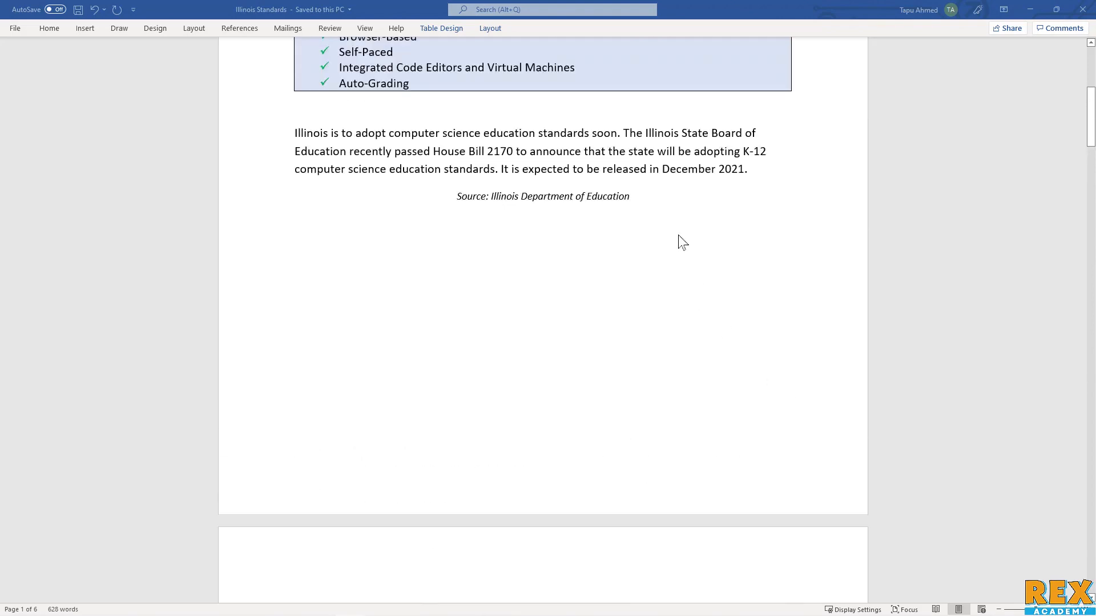
Highlight the December 2021 release sentence near its source credit, then continue to the requirements page.
drag(444, 169, 746, 169)
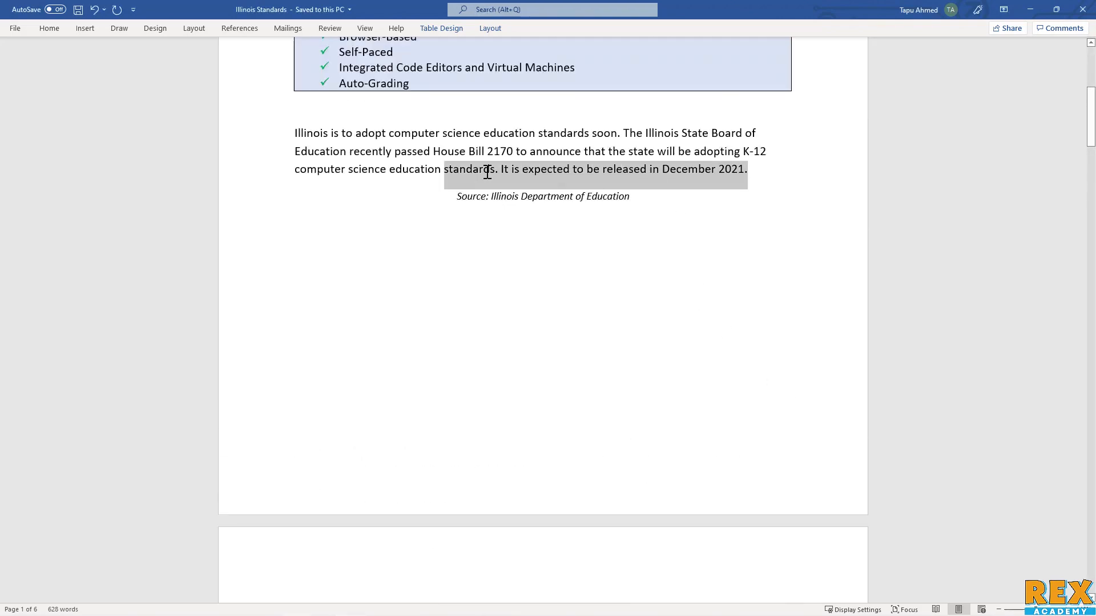
click(513, 311)
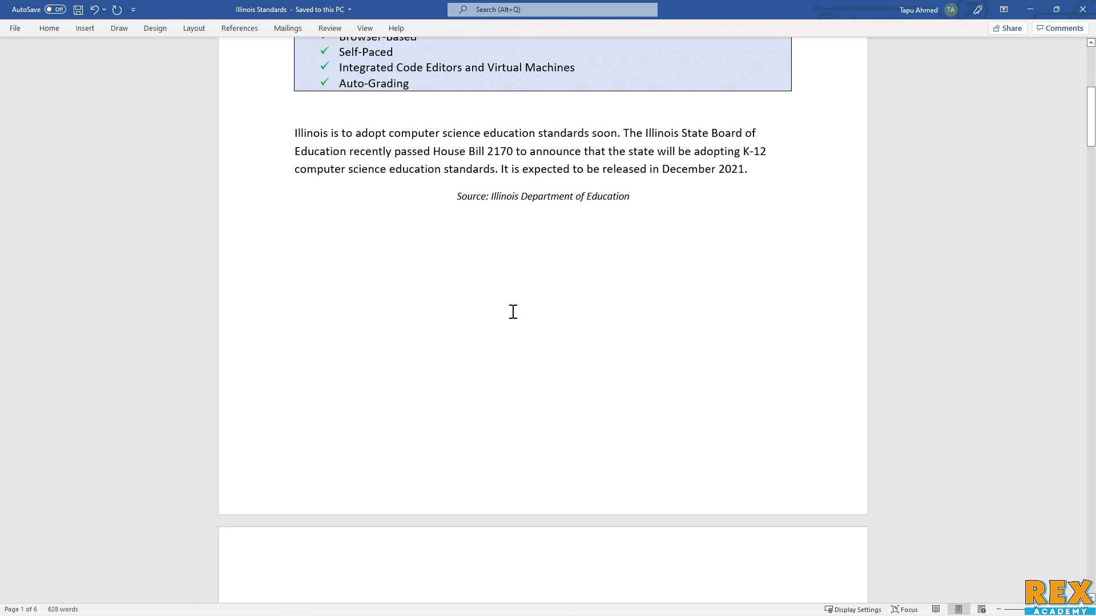
mouse_move(517, 376)
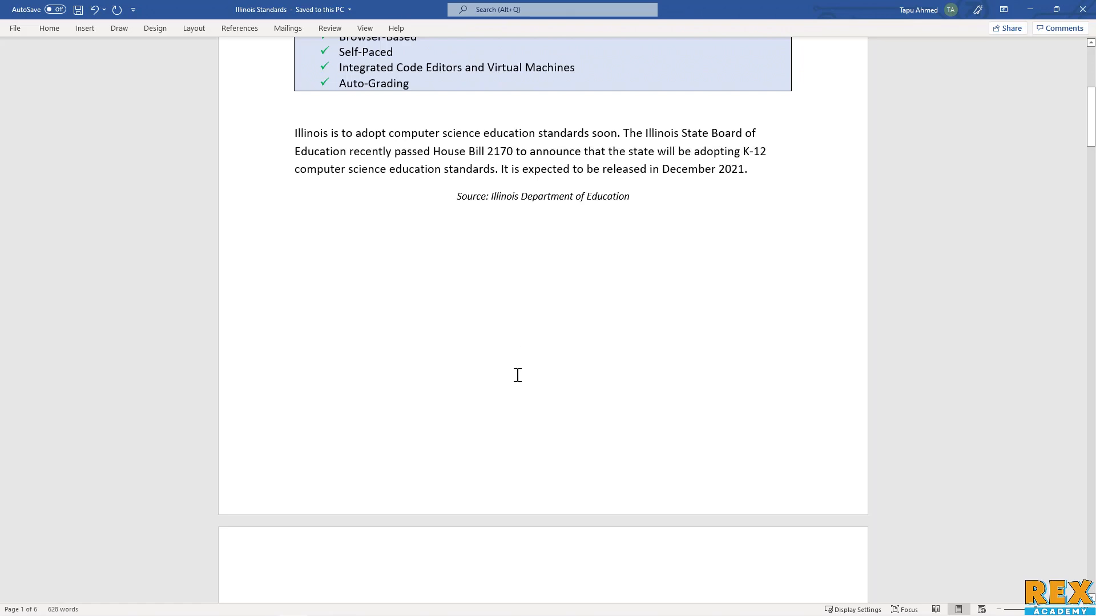
click(456, 196)
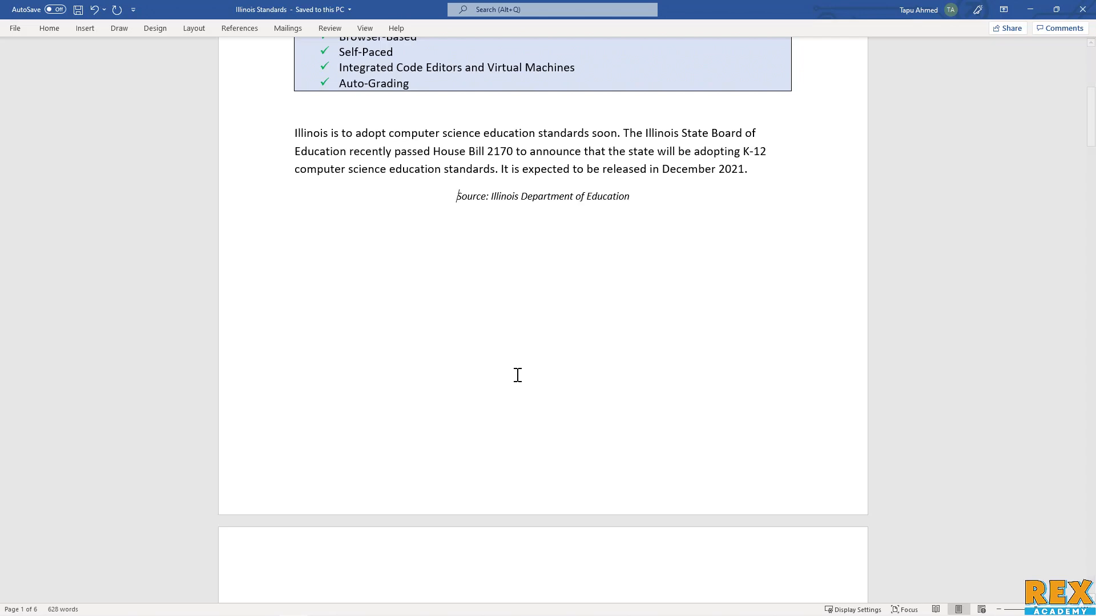
mouse_move(448, 272)
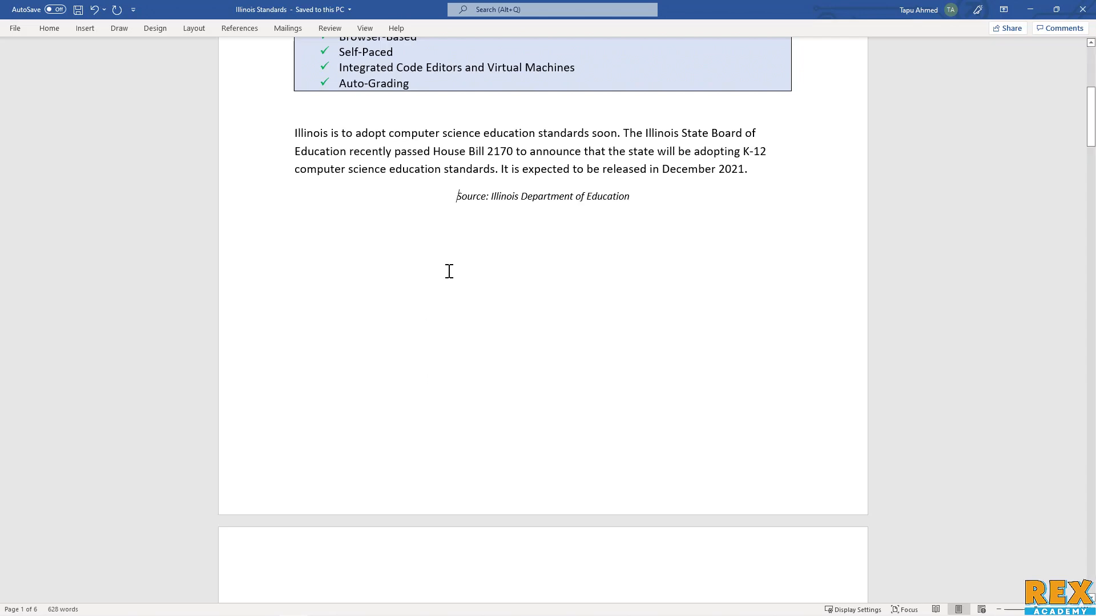
scroll(down, 3)
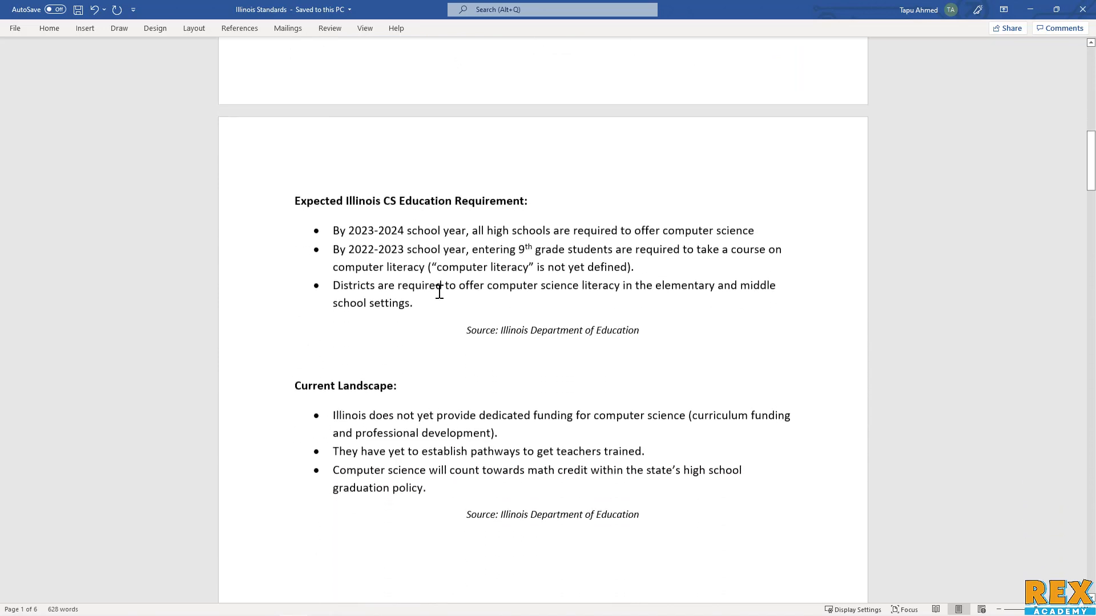
scroll(down, 3)
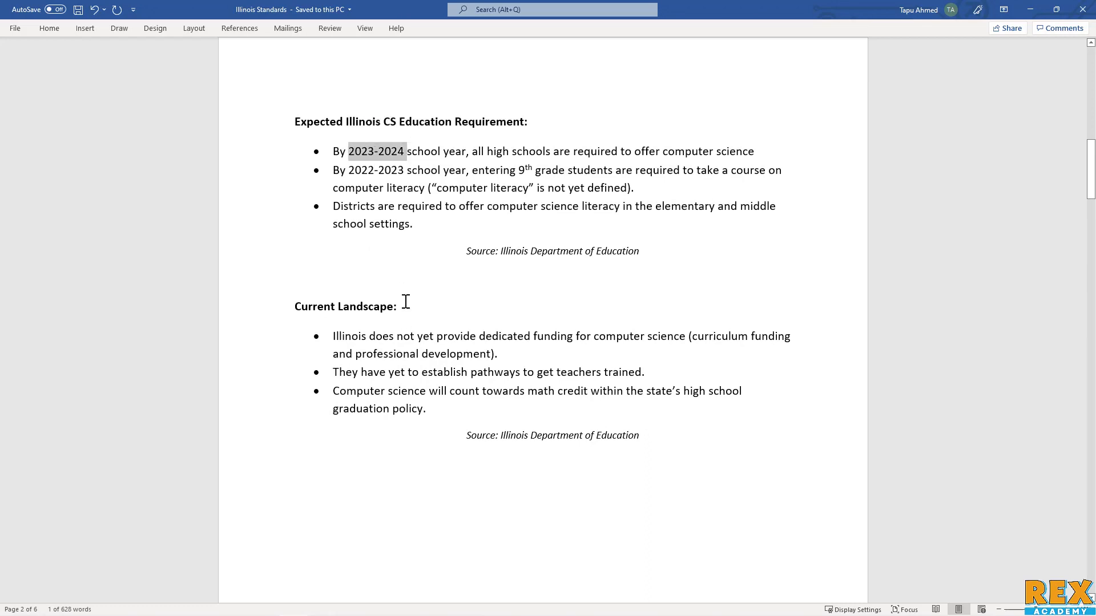
click(635, 151)
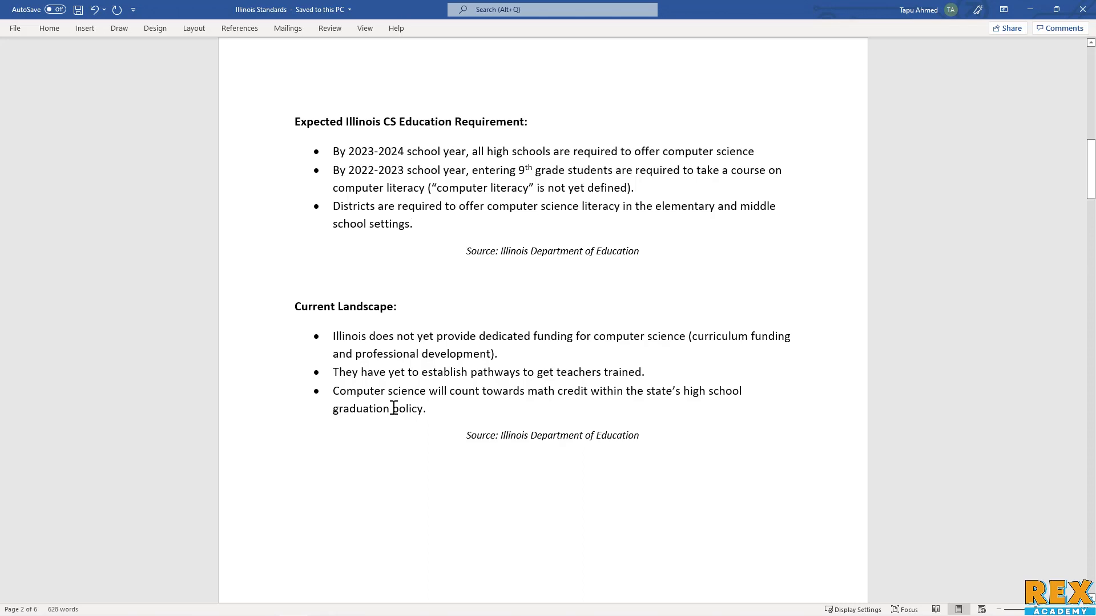
mouse_move(556, 532)
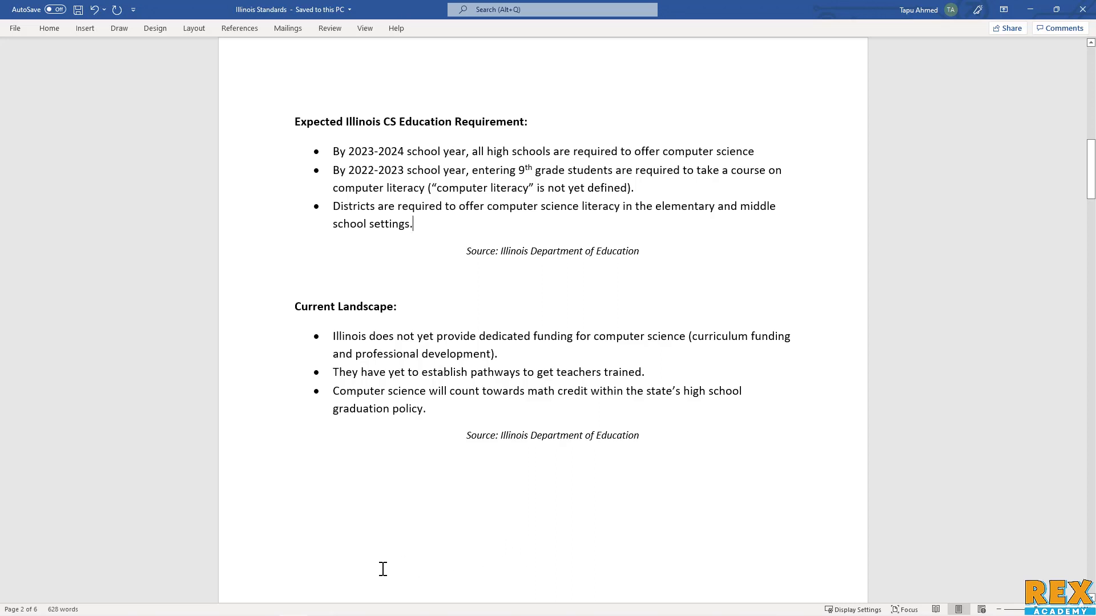
mouse_move(439, 434)
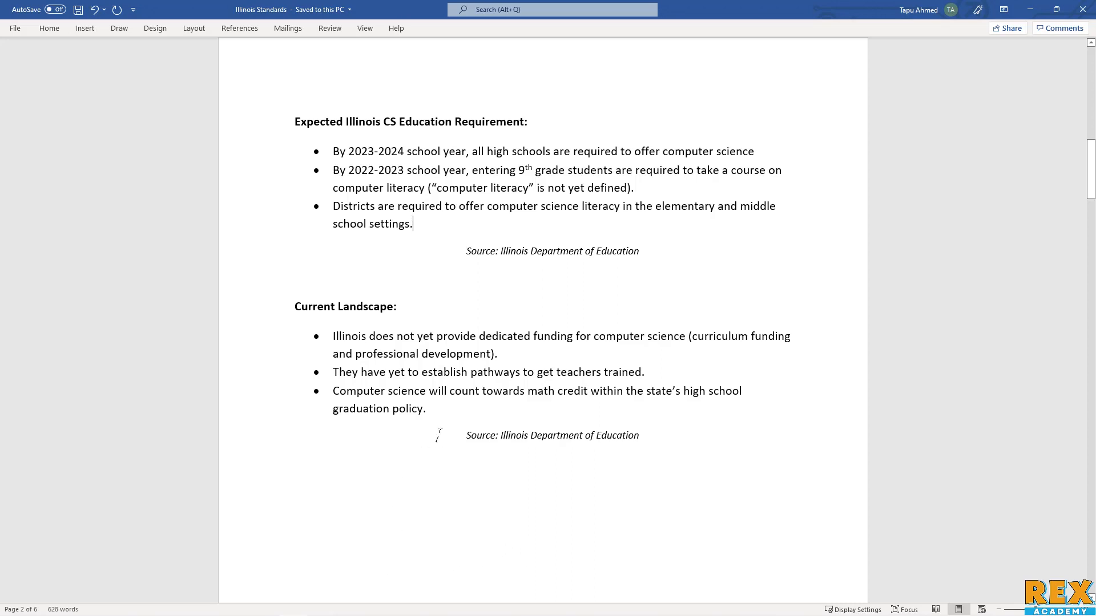
Scroll page 2 to the Current Landscape bullets and their Illinois Department of Education source.
scroll(down, 3)
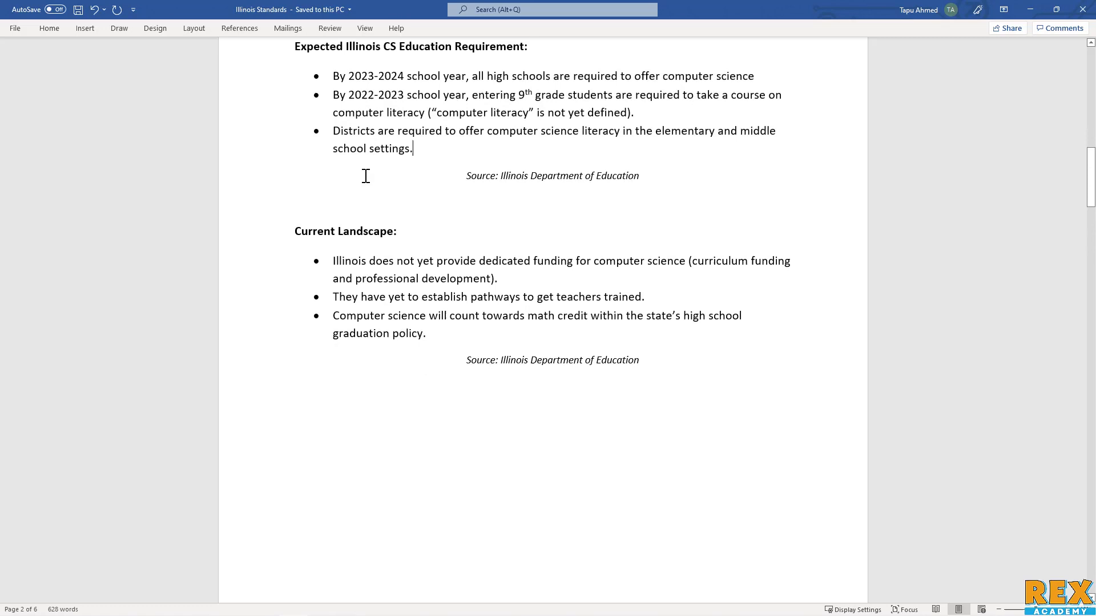
scroll(down, 3)
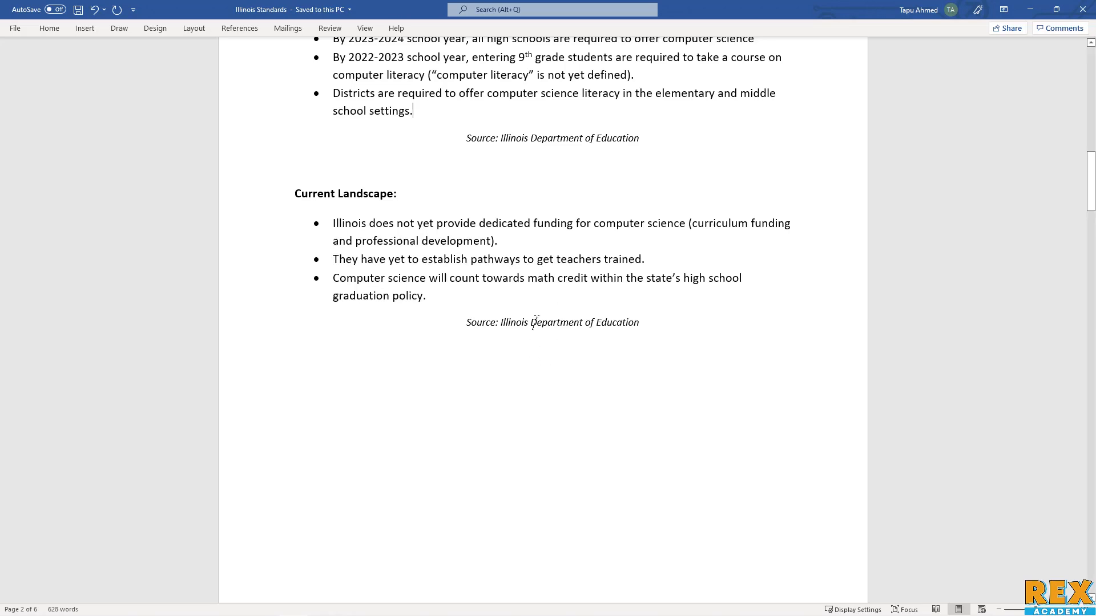
mouse_move(518, 282)
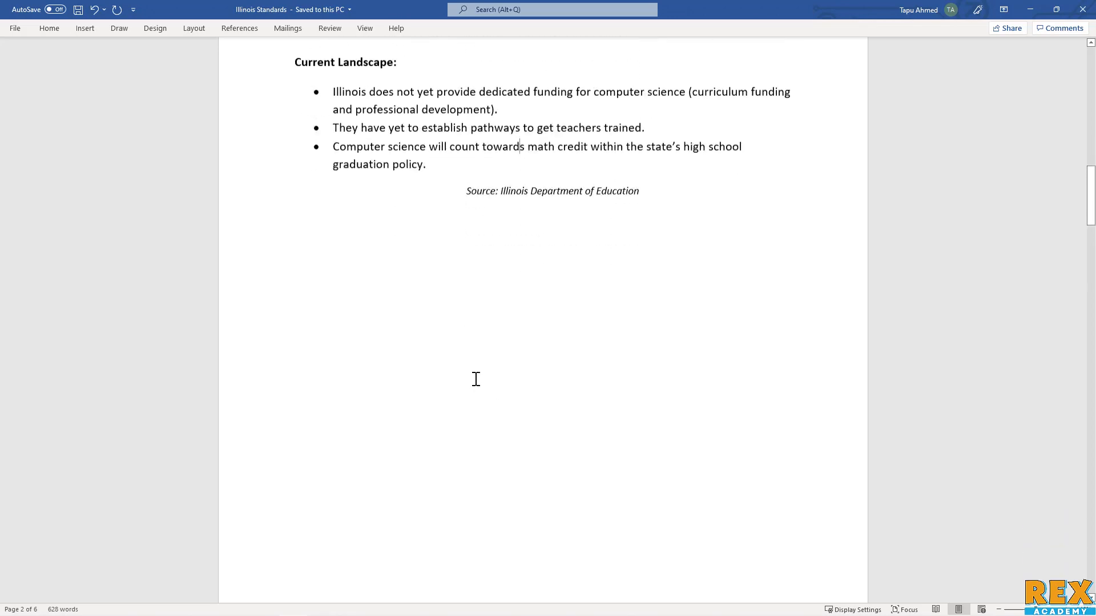
Scroll through page 3's five core CS concepts to the high school and middle school course tables.
scroll(down, 3)
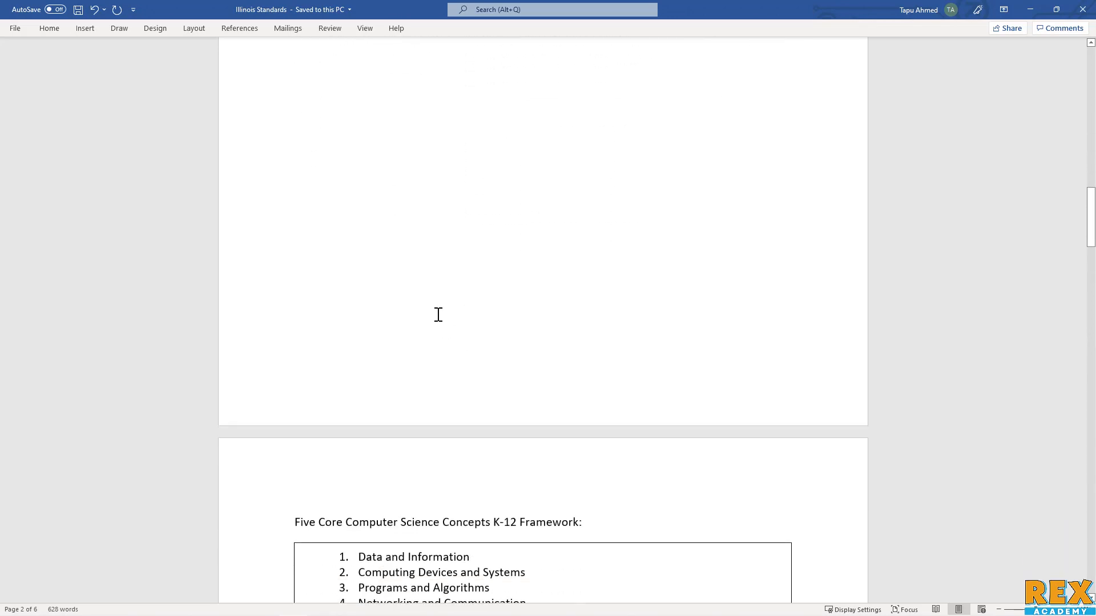
scroll(down, 3)
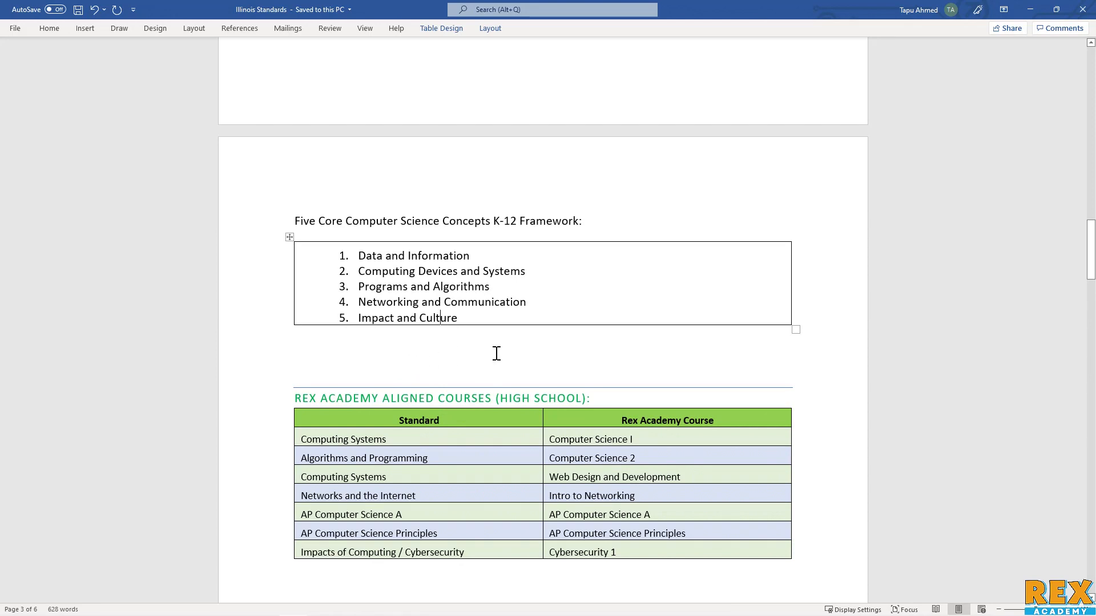
mouse_move(437, 234)
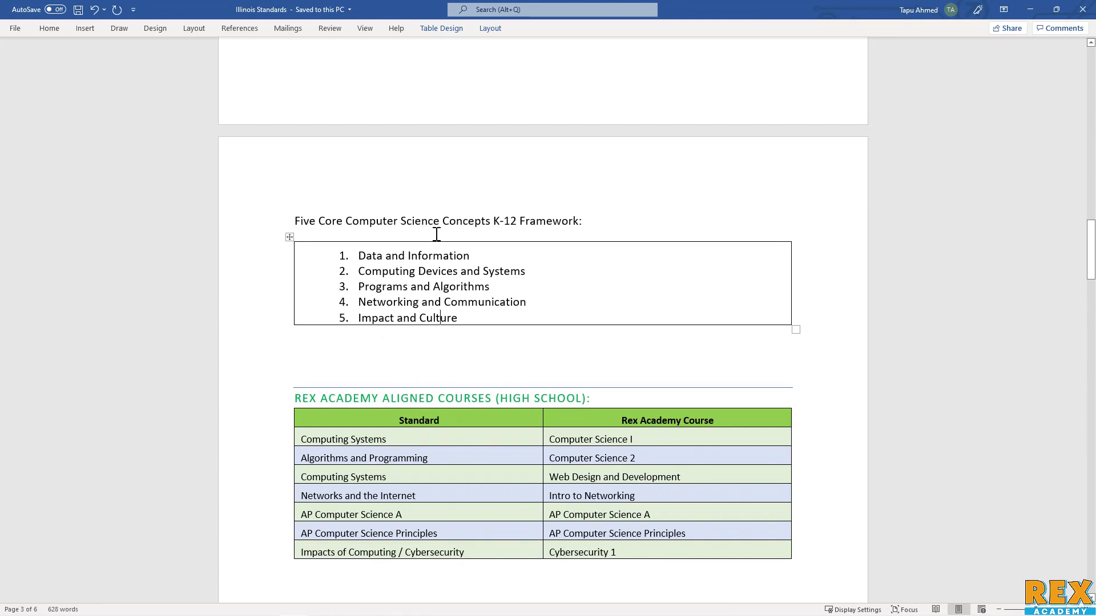
scroll(down, 3)
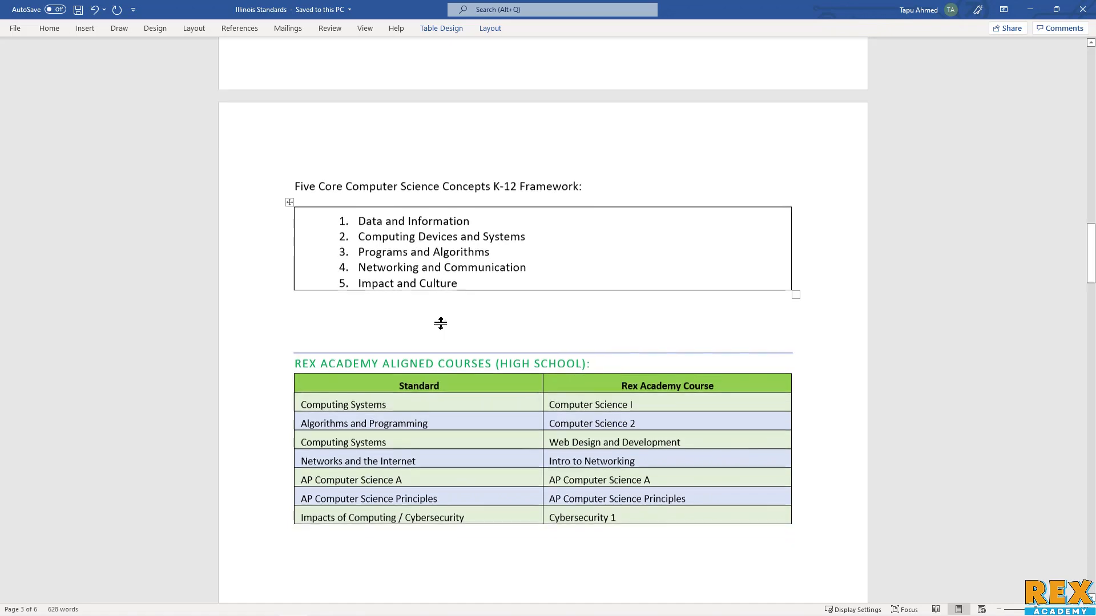
scroll(down, 3)
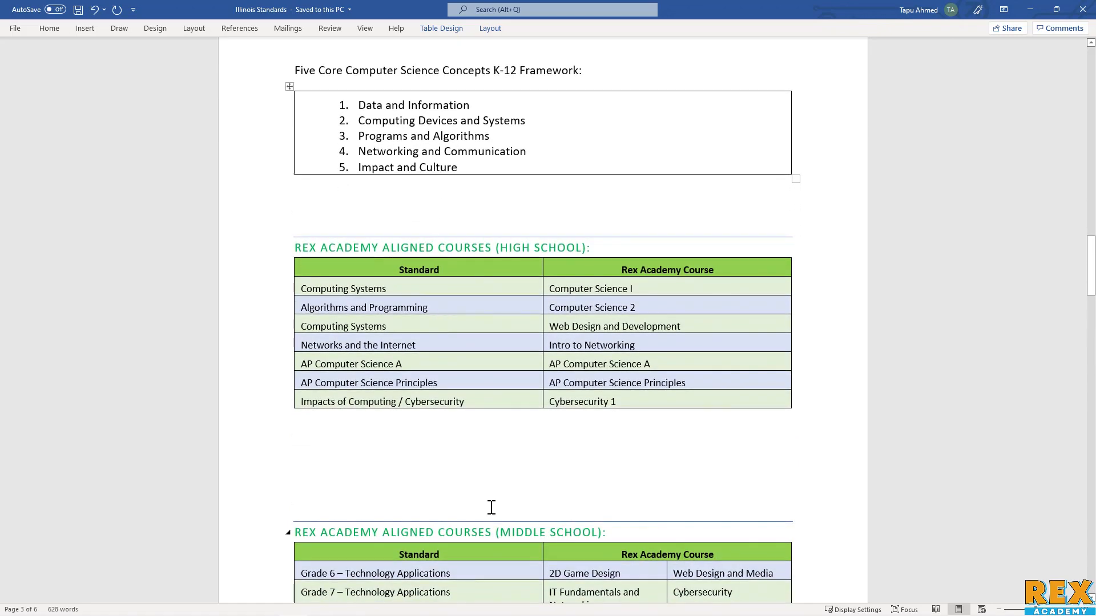
scroll(down, 3)
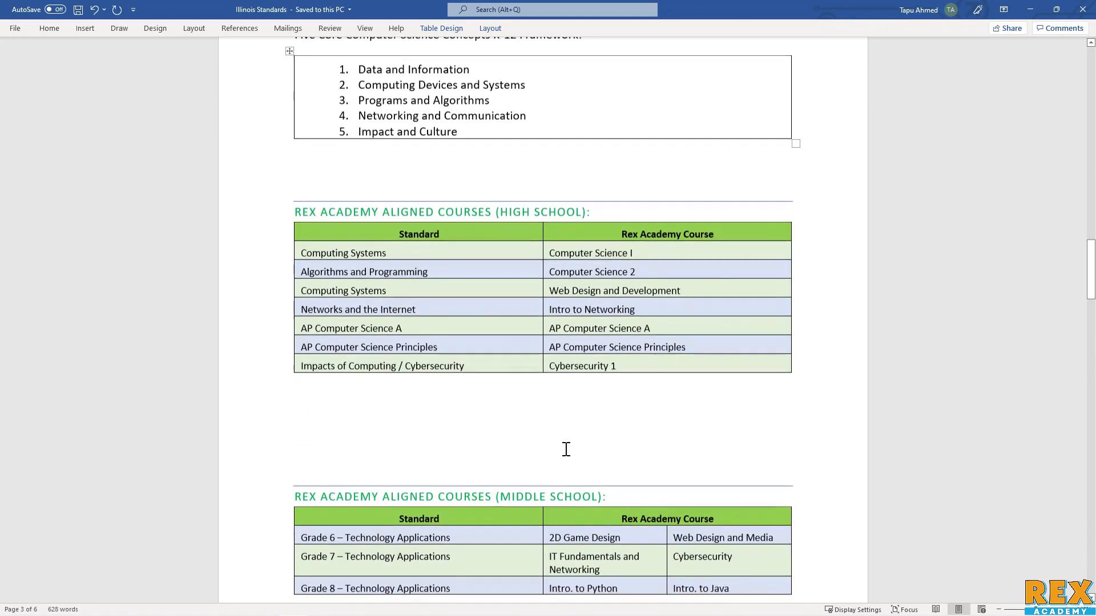
scroll(down, 3)
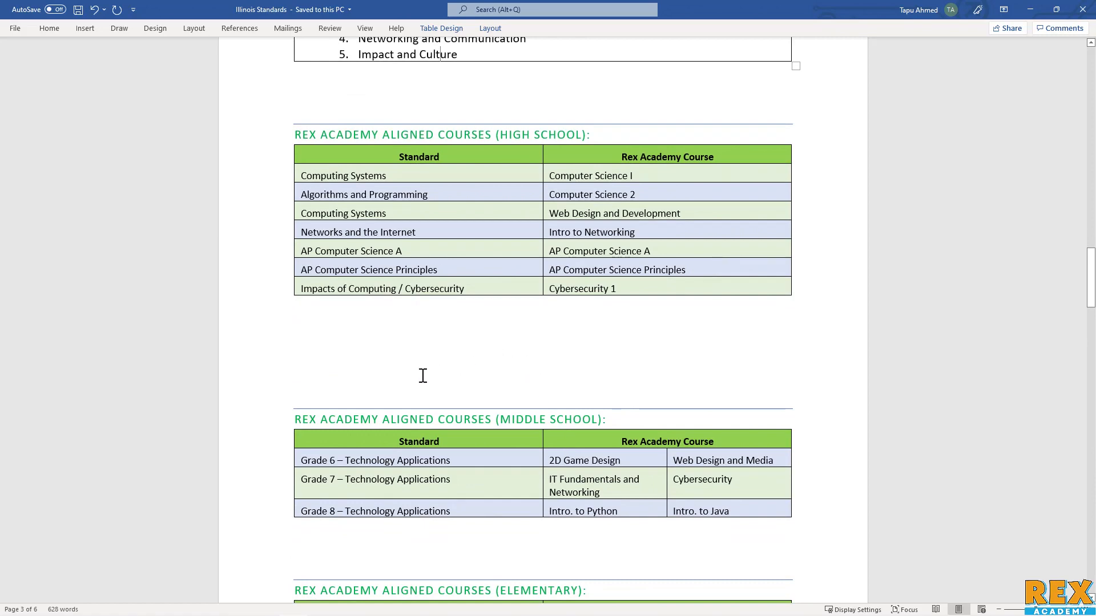
scroll(down, 3)
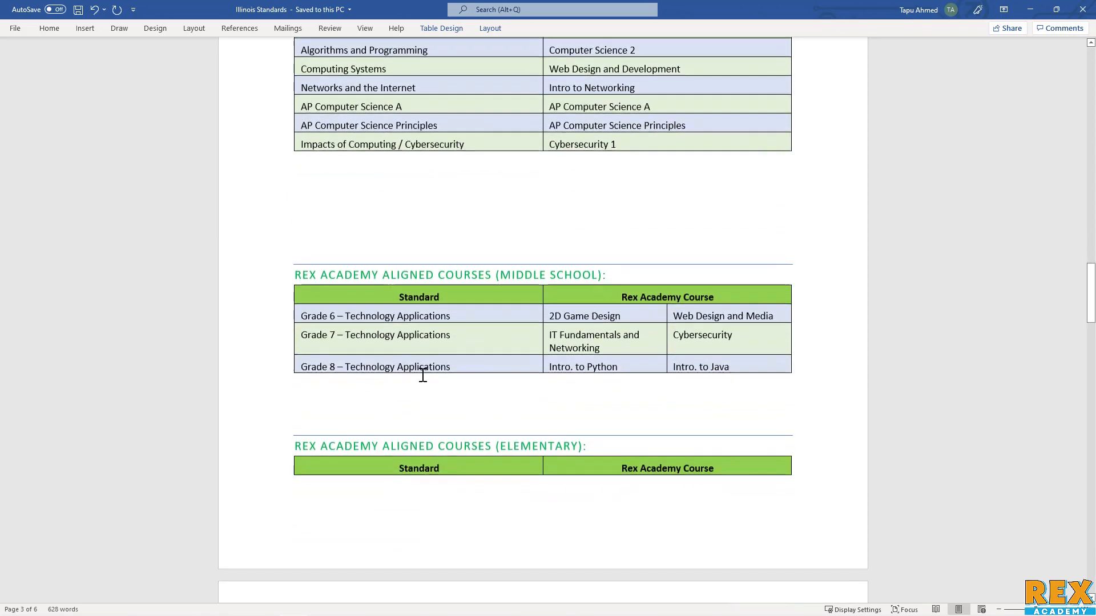
Scroll past the elementary and pathway charts to the Certifications Preparation by Rex table on page 5.
scroll(down, 3)
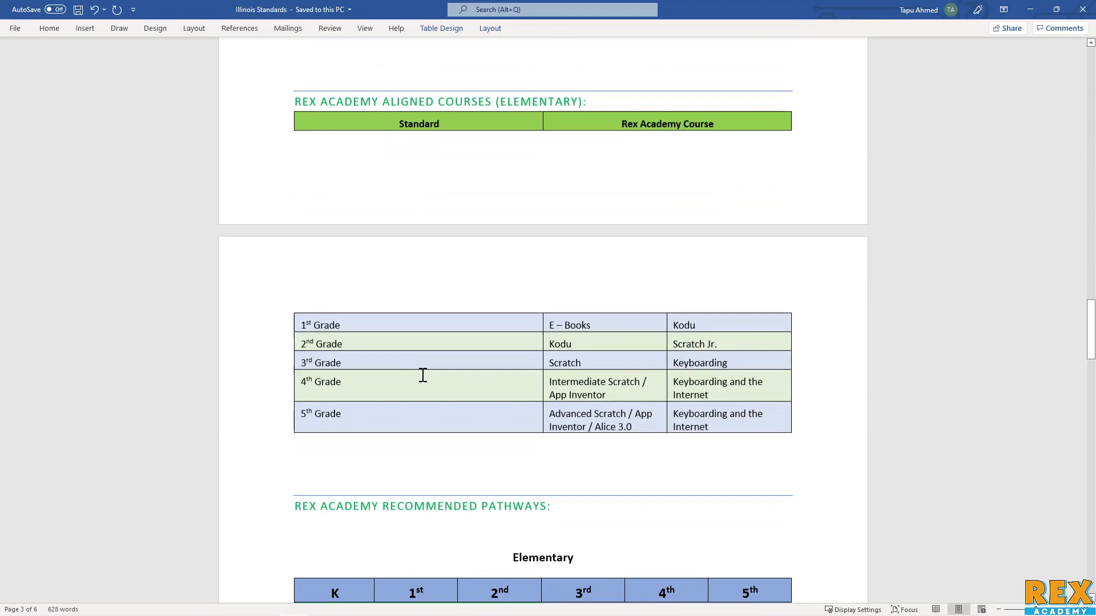
scroll(down, 3)
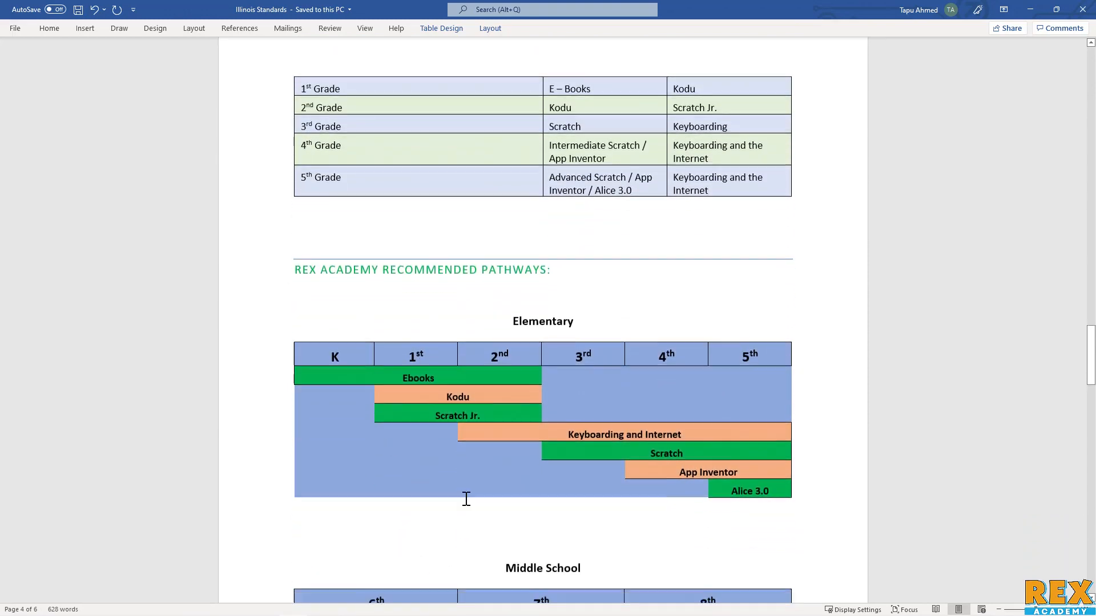
scroll(down, 3)
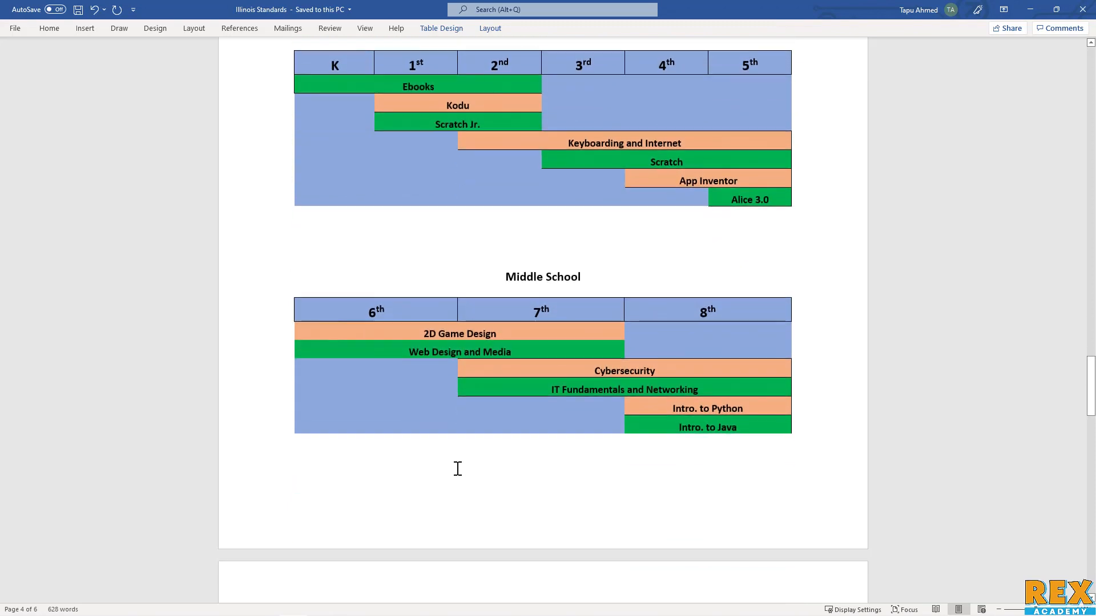
scroll(down, 3)
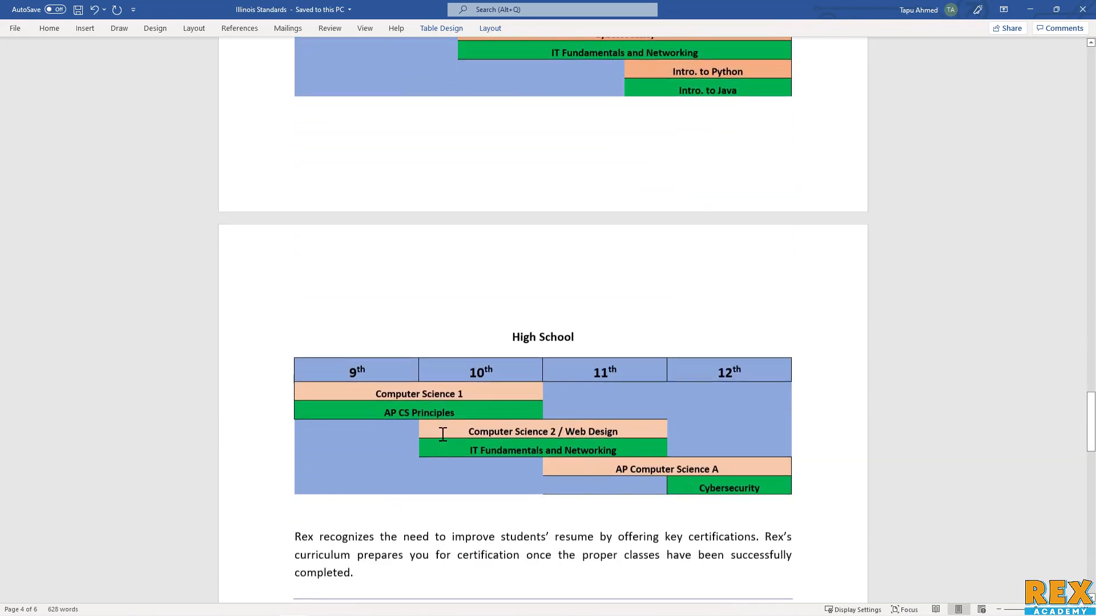
scroll(down, 3)
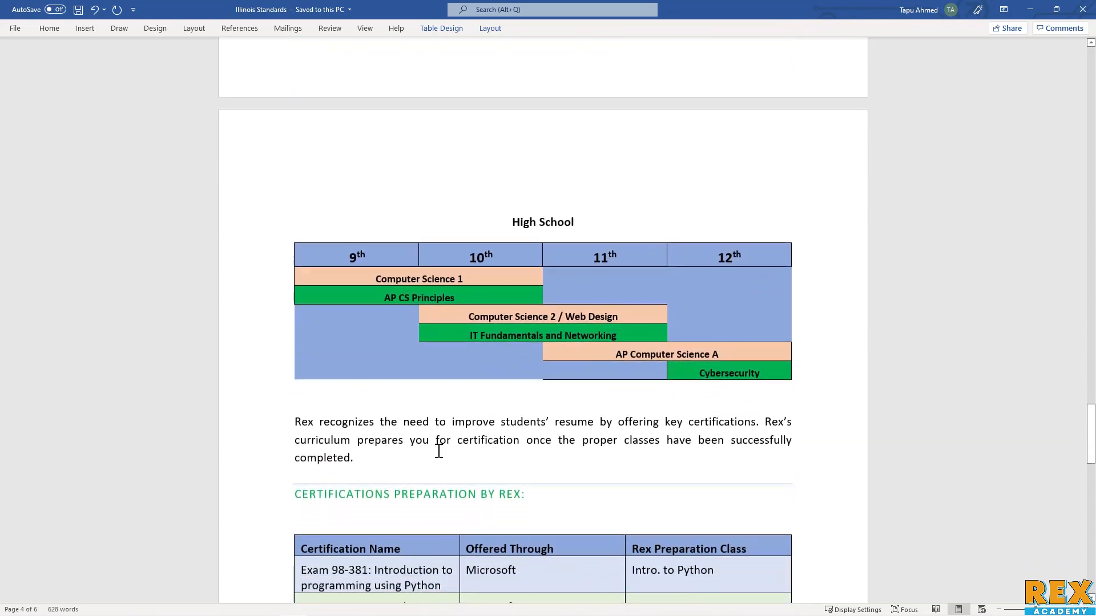
scroll(down, 3)
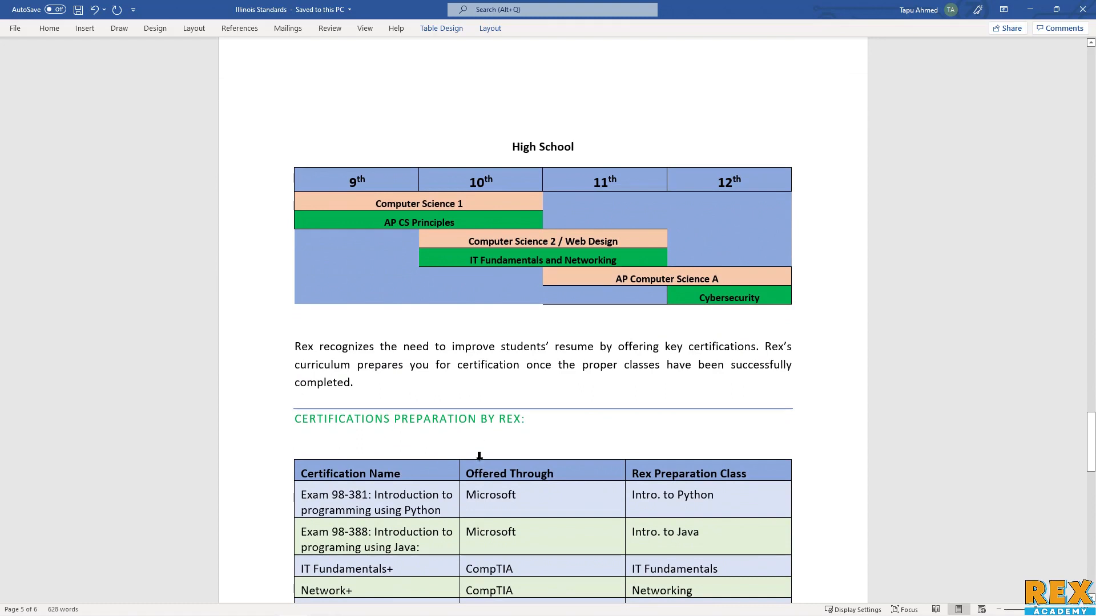
mouse_move(495, 374)
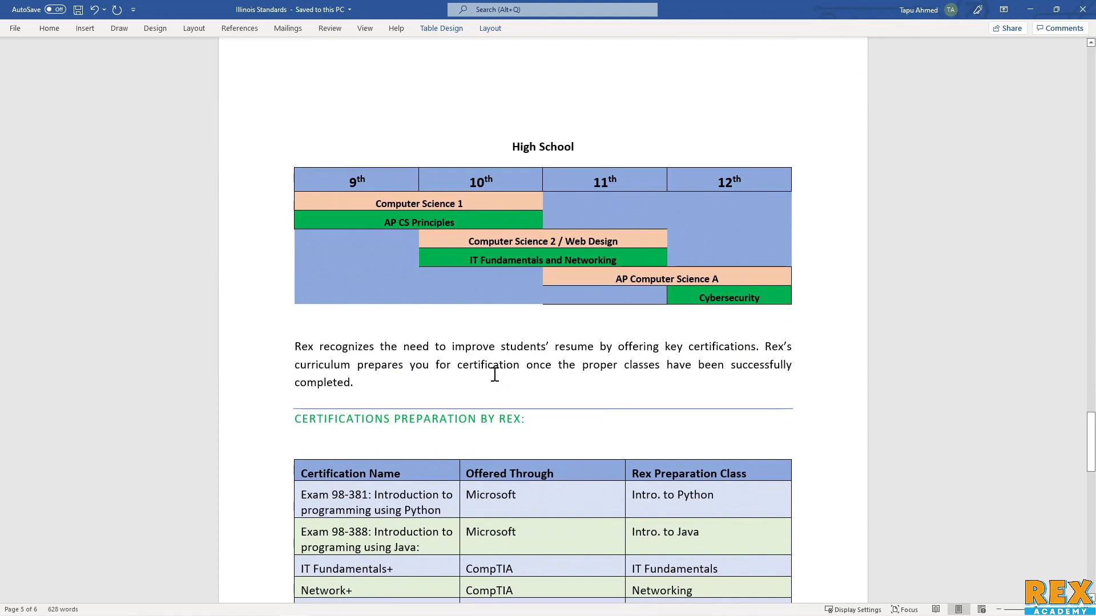